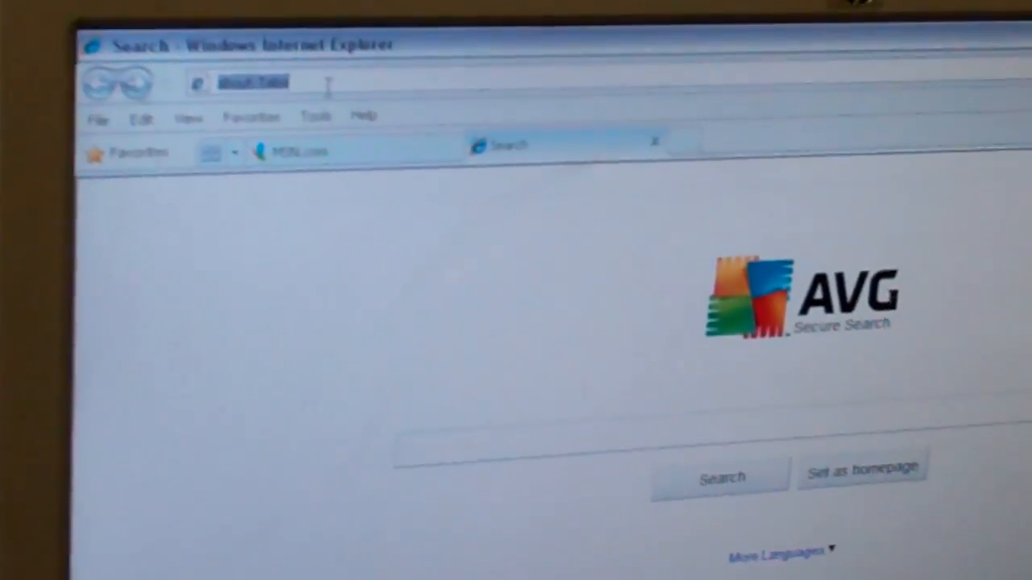
Navigate Internet Explorer to the CMC address 192.168.0.40
text(192.168.0.40)
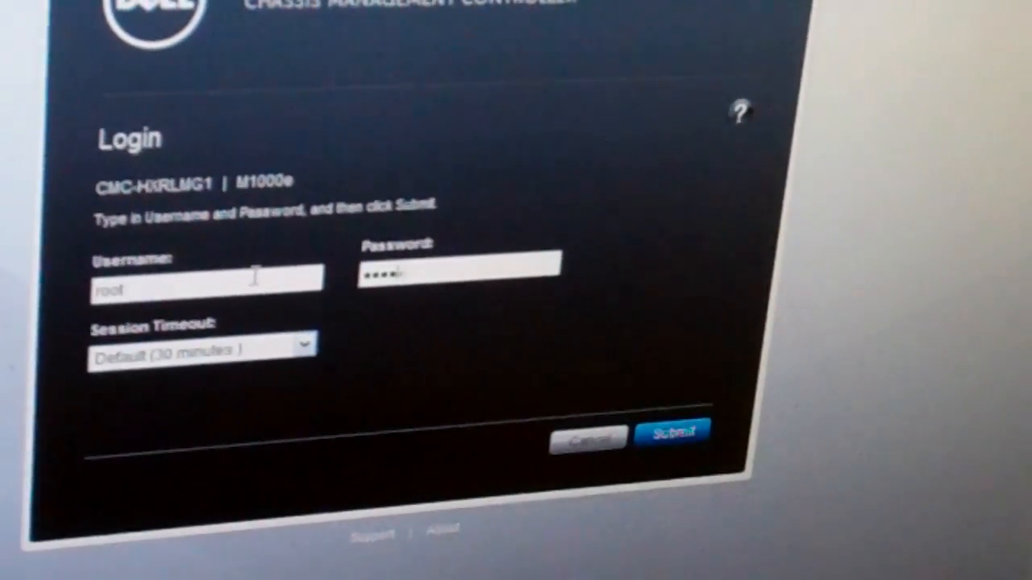
Submit the root credentials to reach the chassis overview
click(674, 429)
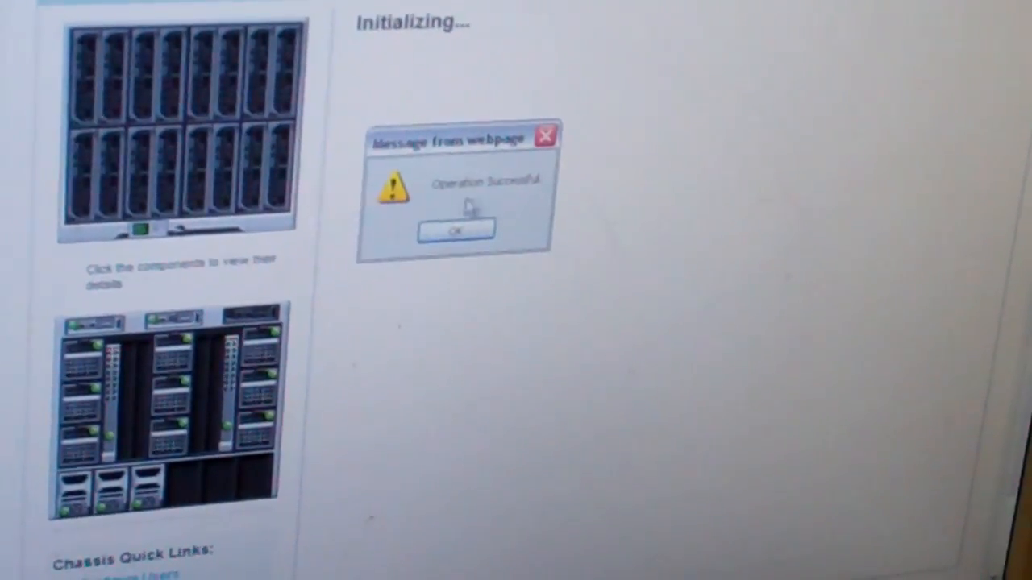
Acknowledge the 'Operation Successful' message, revealing Server Slot 1 details
click(453, 229)
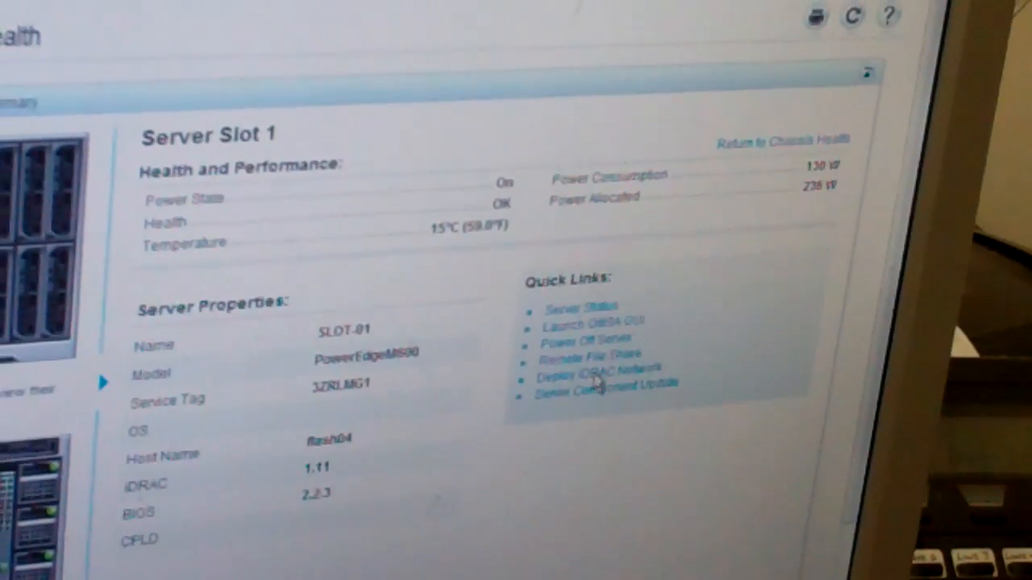
Follow the Deploy iDRAC Network quick link to Slot 1's iDRAC network settings
click(593, 371)
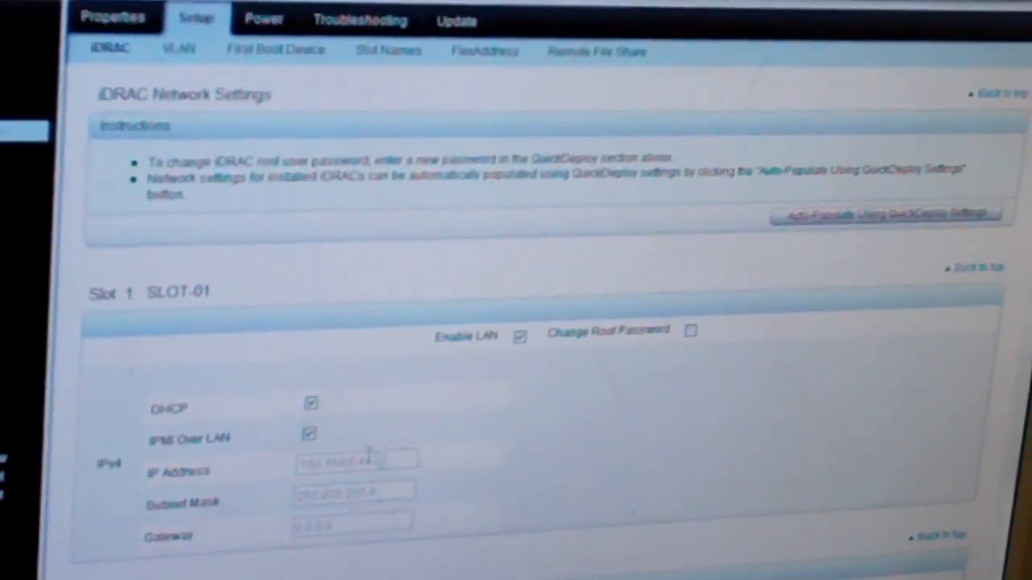
scroll(down, 3)
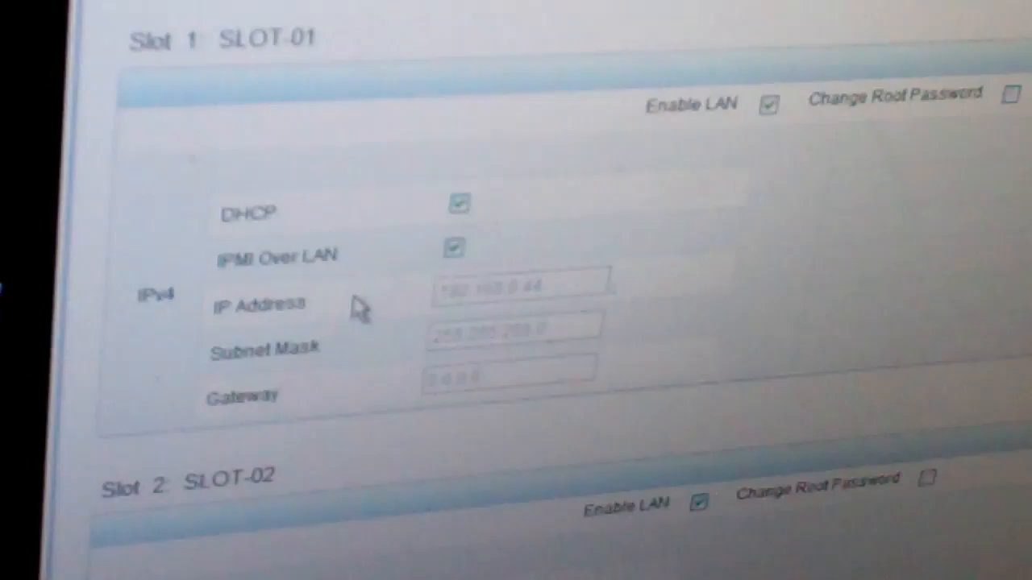
scroll(down, 3)
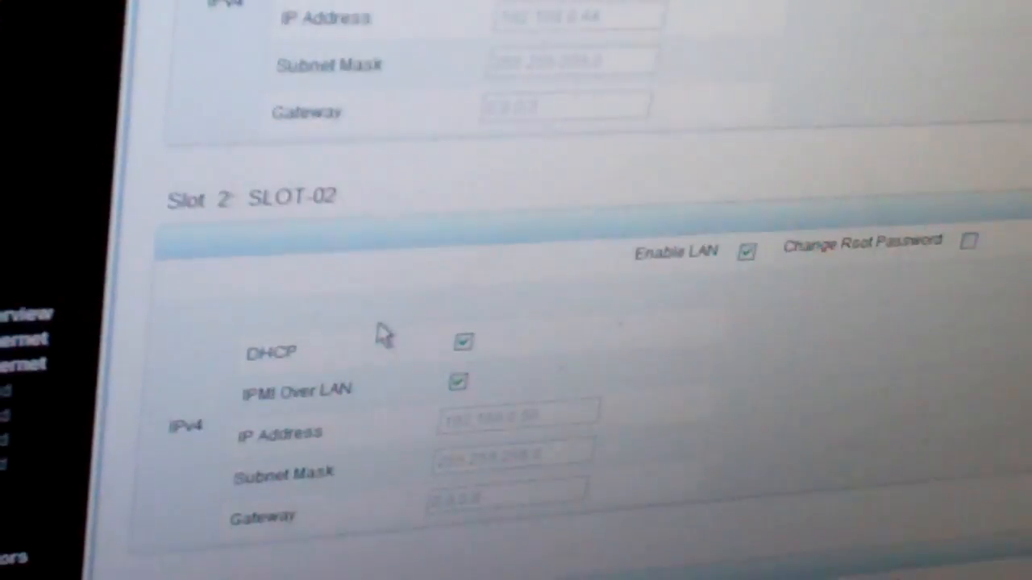
scroll(down, 3)
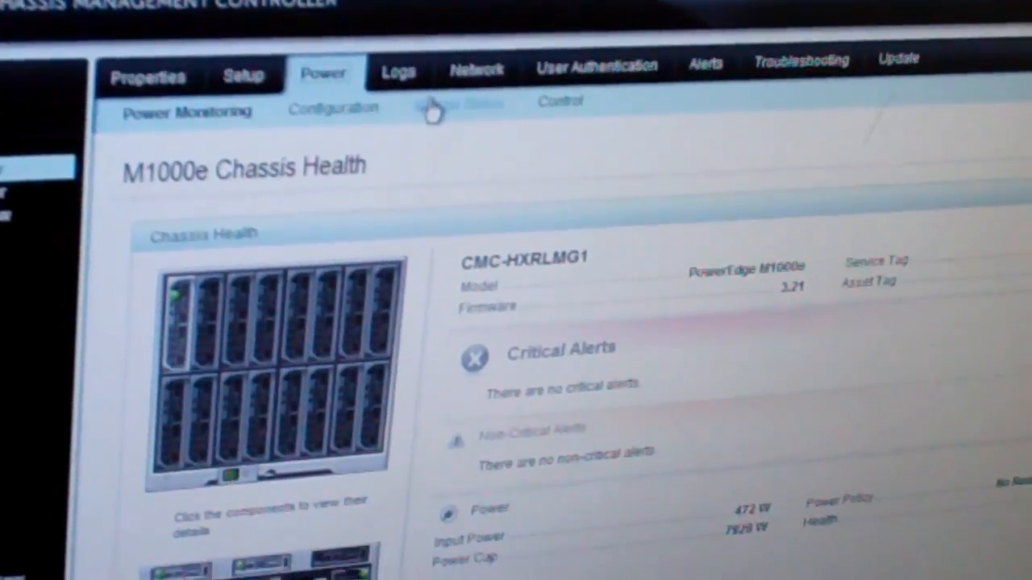
View Power Budget Status and scroll through the server modules list for slots 1–16
click(455, 103)
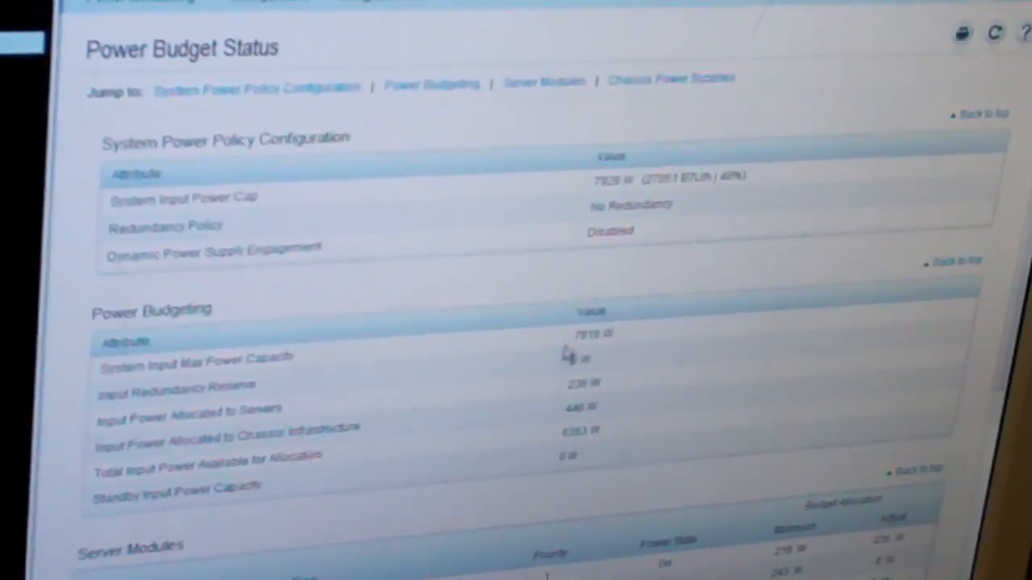
scroll(down, 3)
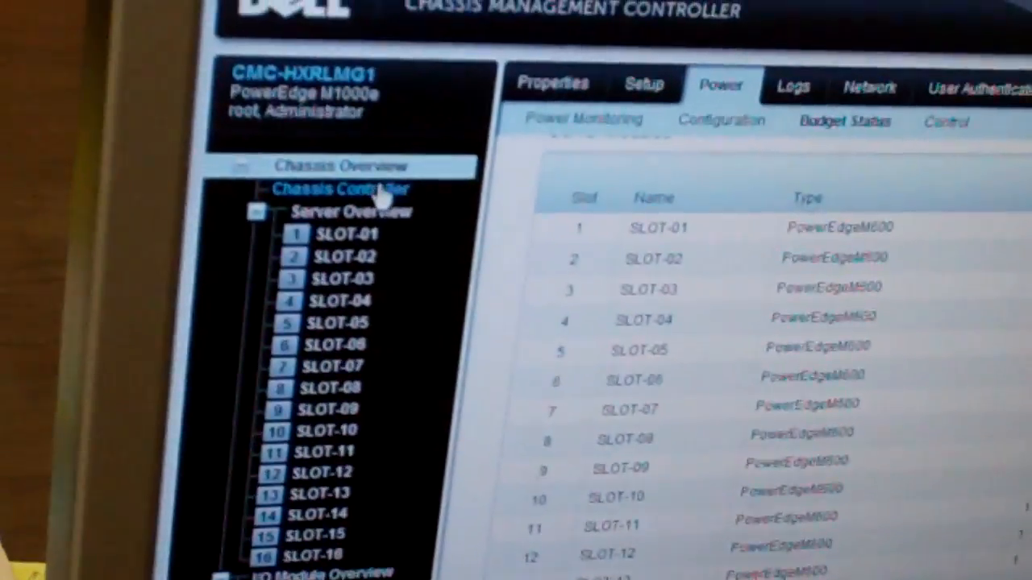
View Chassis Controller Status showing CMC-1 active, full redundancy, firmware 3.21
click(338, 187)
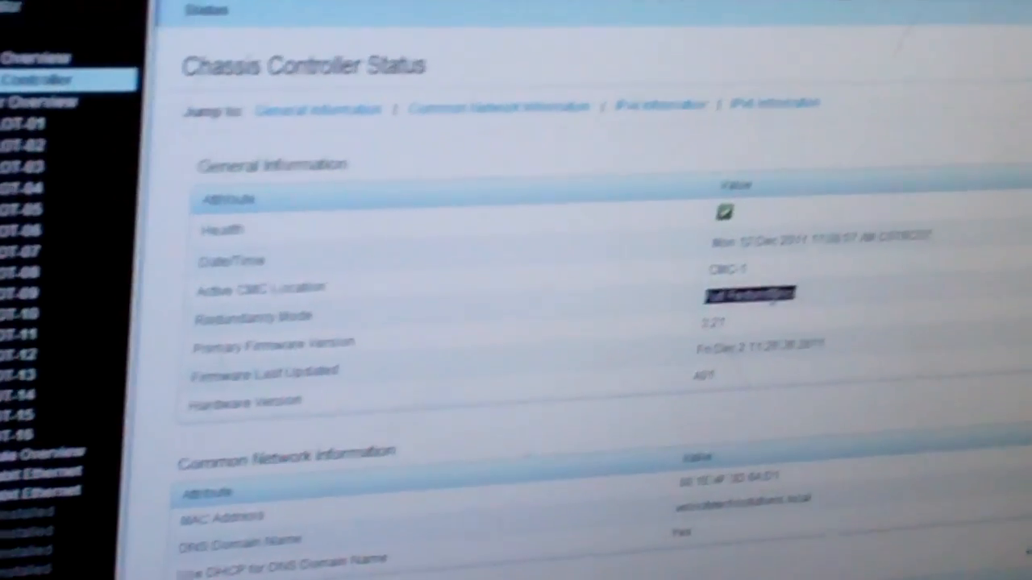
scroll(down, 3)
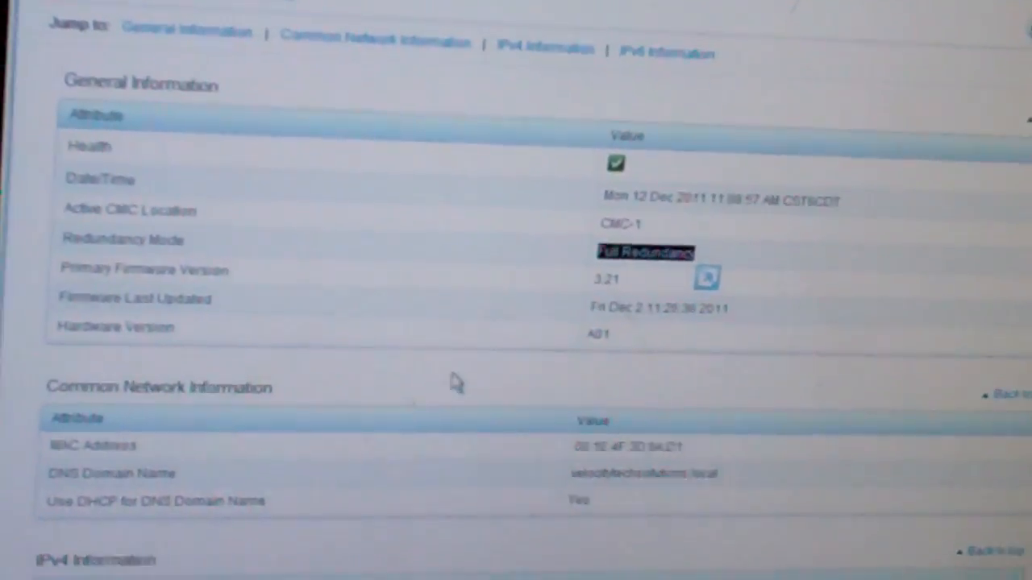